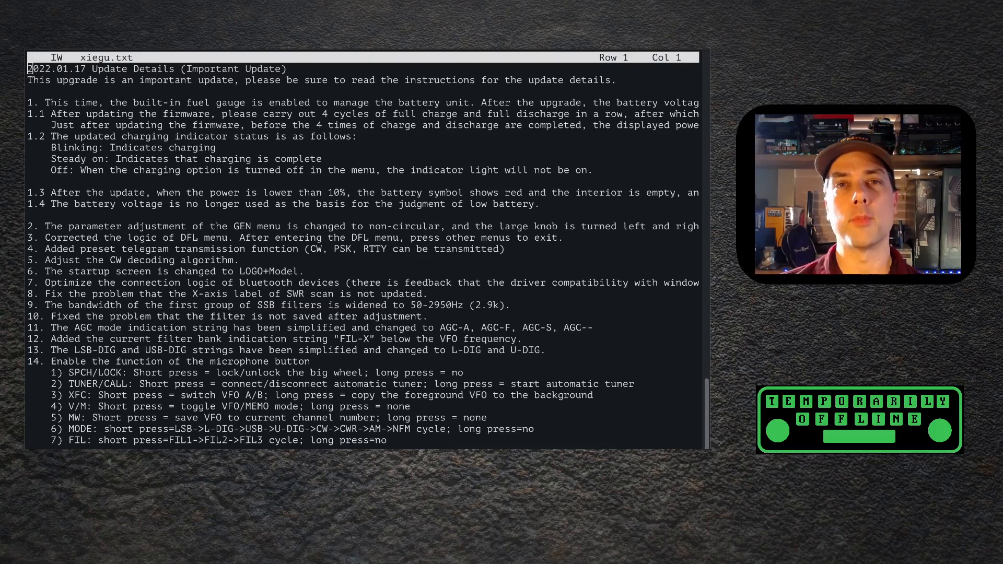
{"action": "mouse_move", "coordinate": [411, 268]}
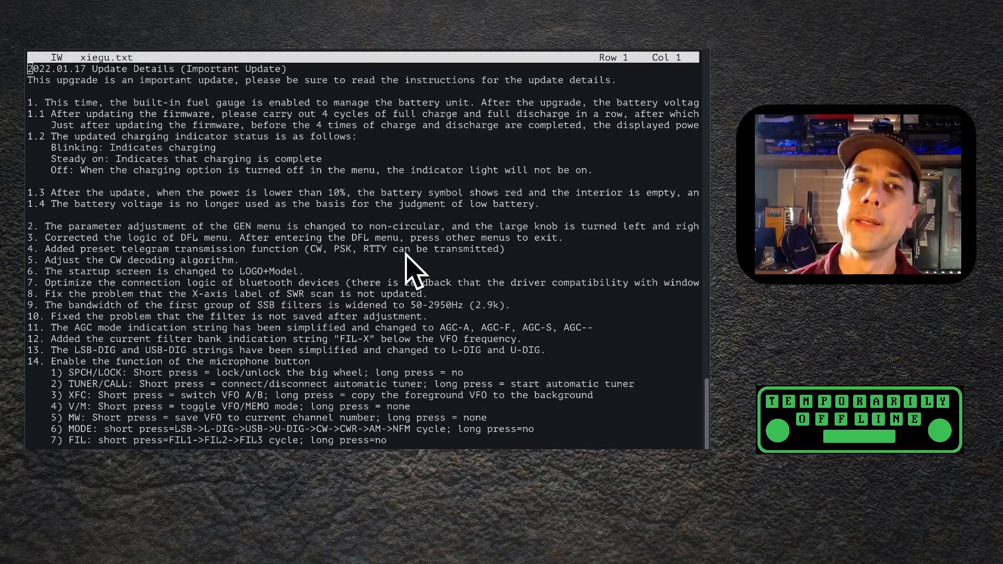
{"action": "mouse_move", "coordinate": [157, 138]}
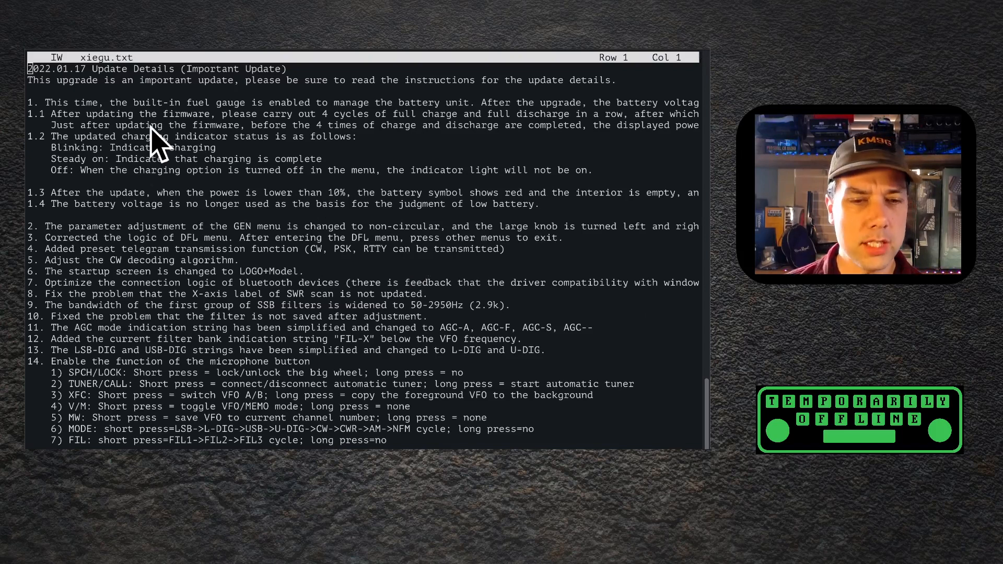
{"action": "mouse_move", "coordinate": [211, 118]}
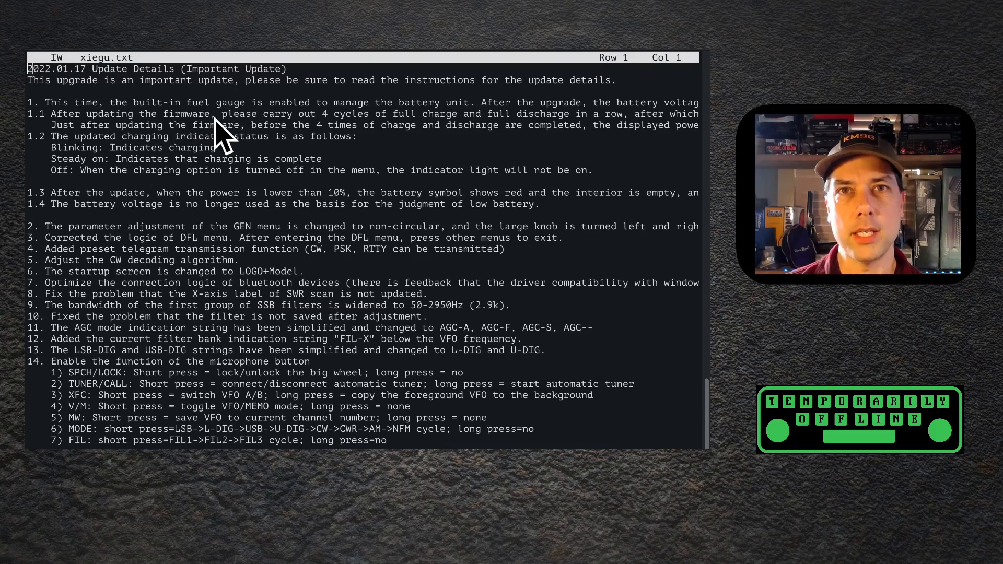
{"action": "mouse_move", "coordinate": [211, 105]}
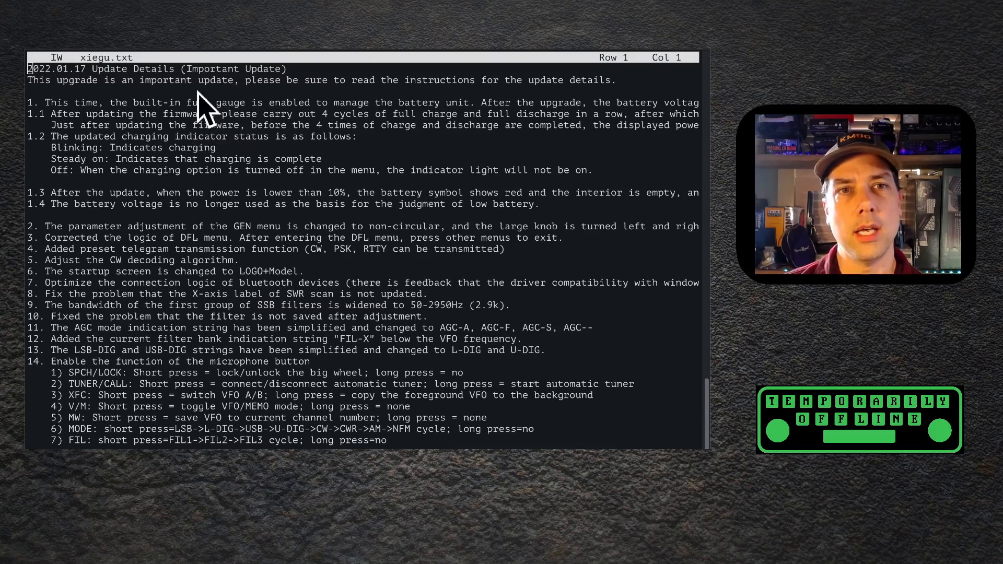
{"action": "mouse_move", "coordinate": [246, 138]}
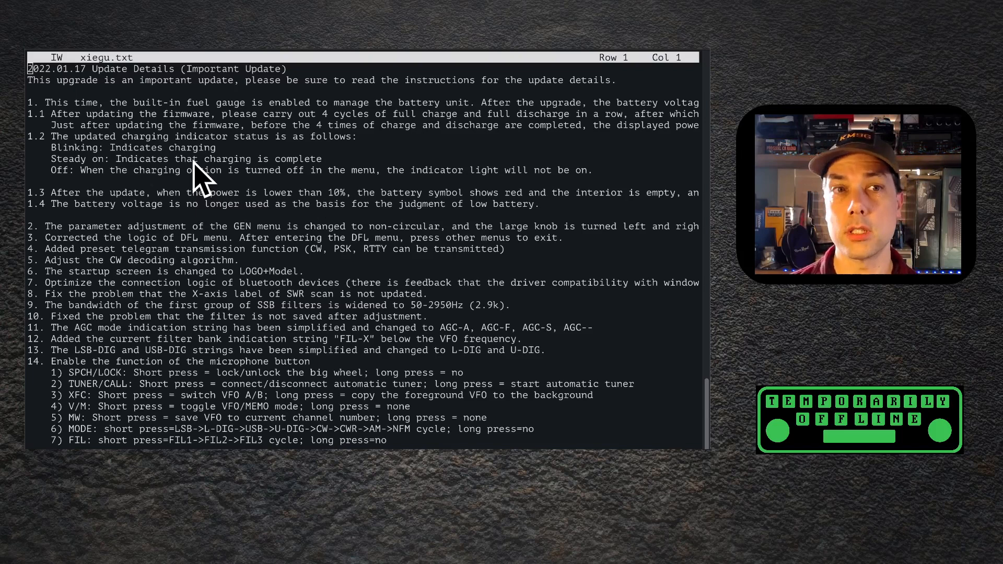
{"action": "mouse_move", "coordinate": [241, 218]}
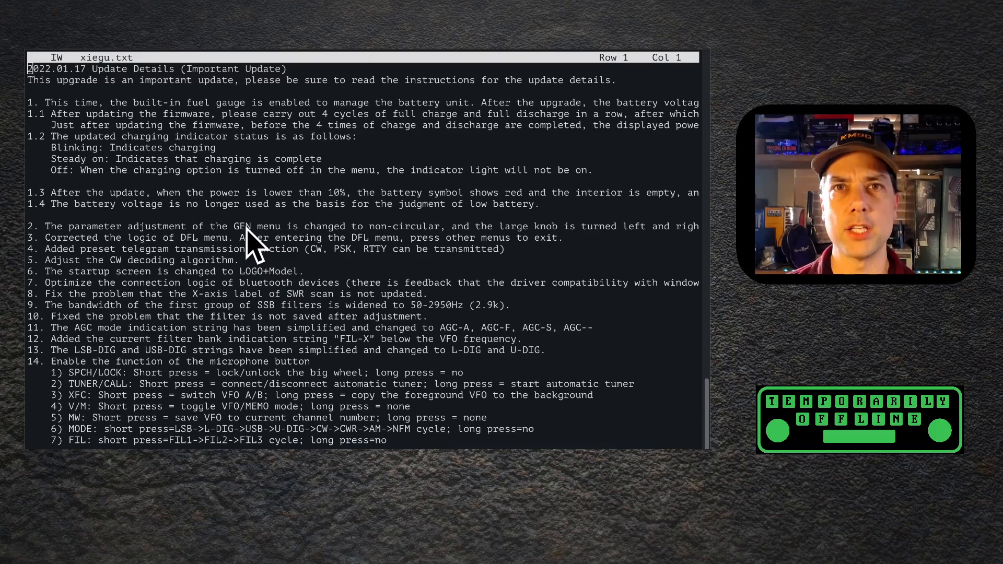
{"action": "mouse_move", "coordinate": [412, 249]}
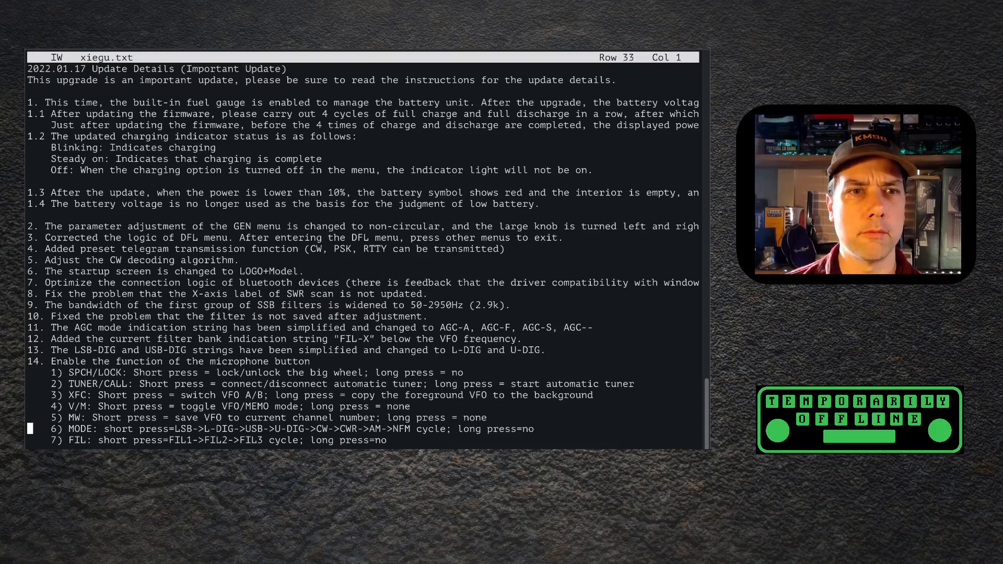
{"action": "scroll", "scroll_direction": "down", "scroll_amount": 3}
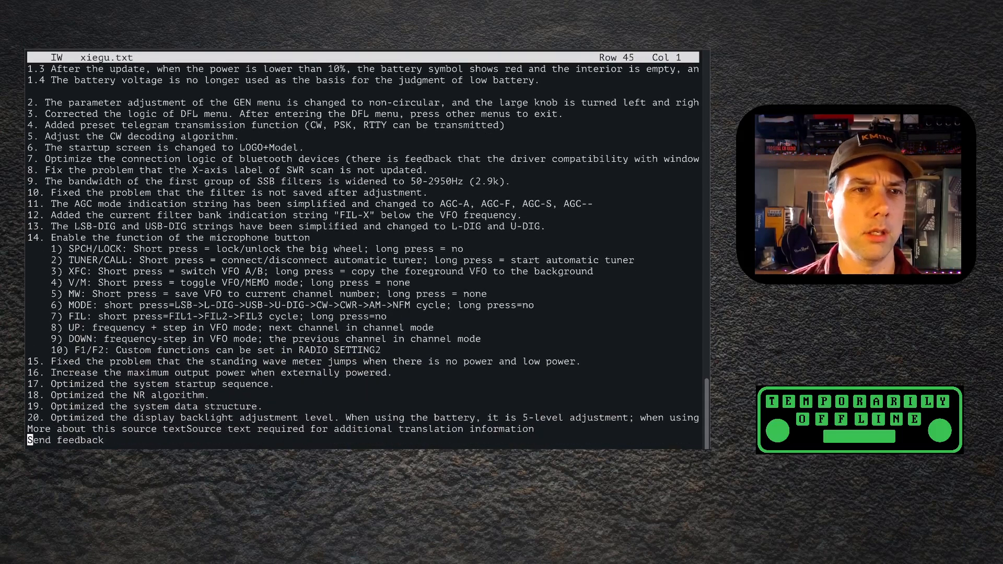